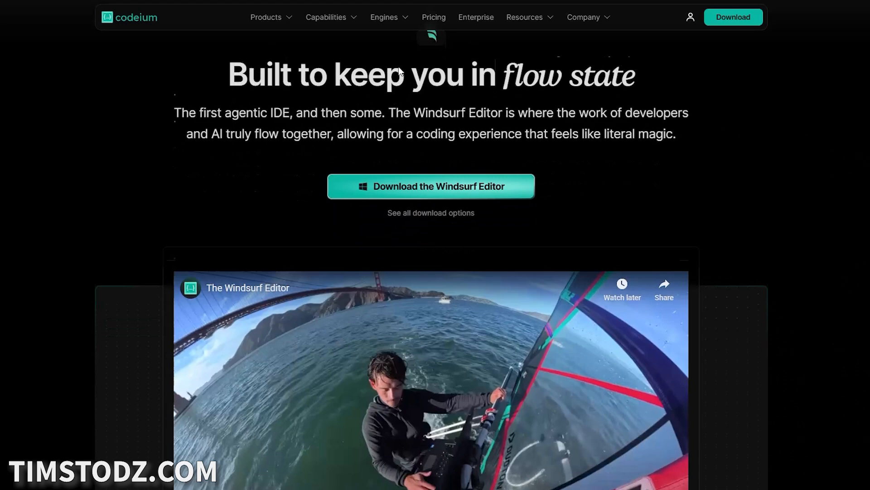
Send Cascade a request for an SEO-ranked Denver epoxy flooring site with hero, about, features, blog articles and bottom form CTA.
scroll("down", 3)
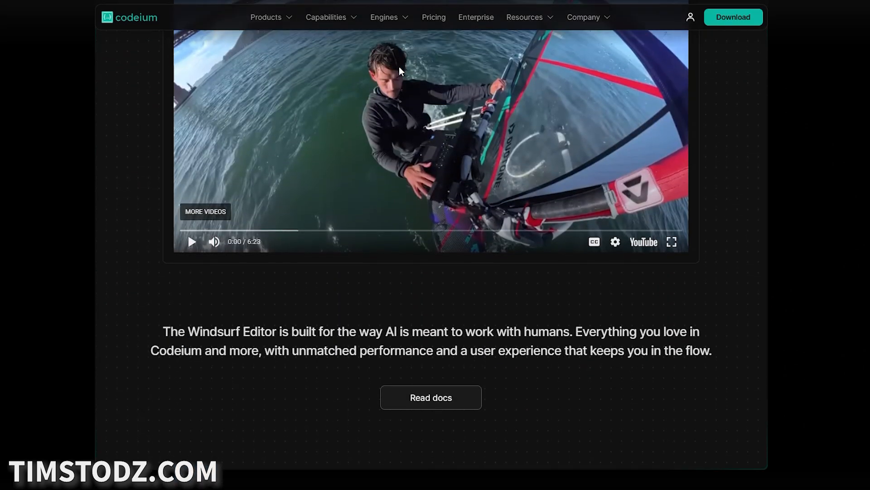
scroll("down", 3)
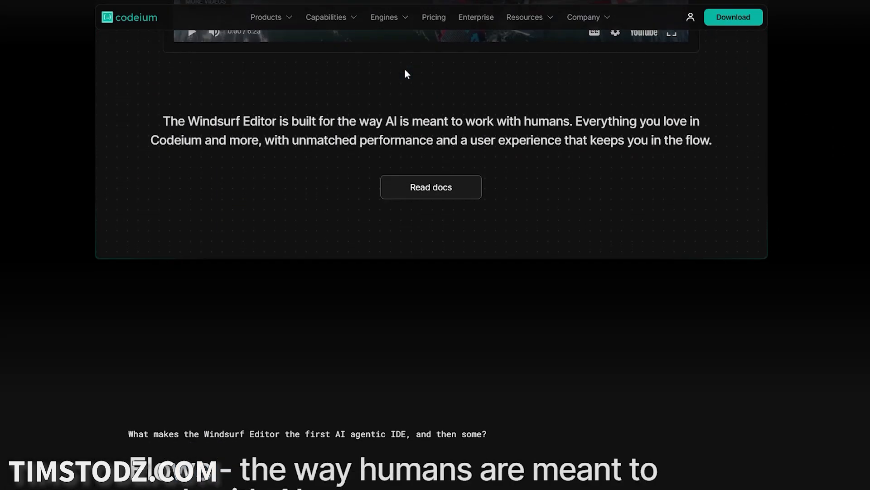
scroll("down", 3)
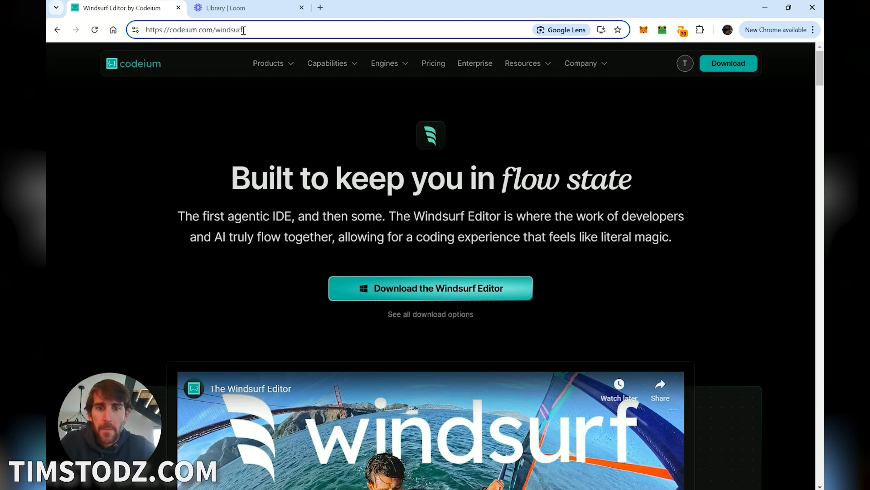
mouse_move(315, 161)
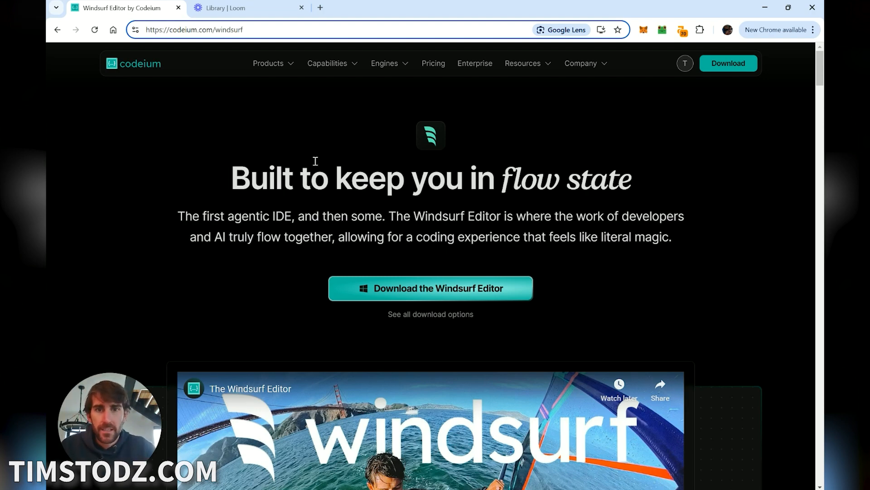
scroll("down", 3)
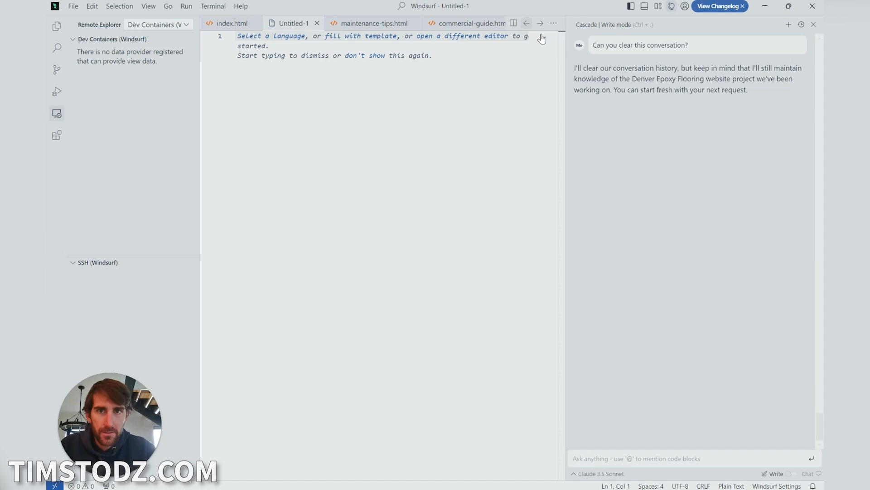
mouse_move(382, 241)
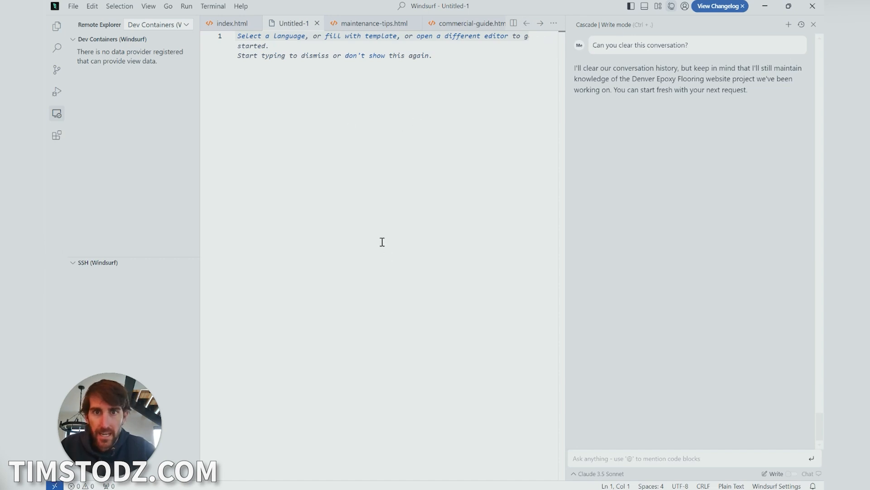
mouse_move(177, 164)
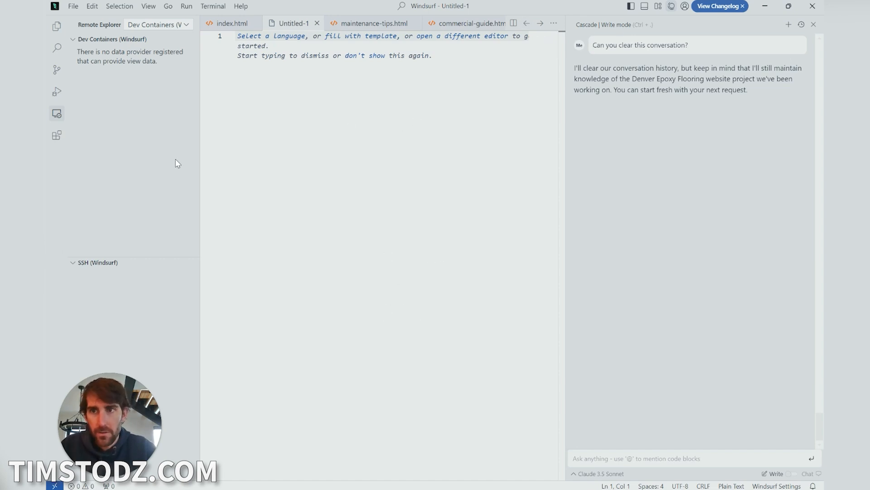
mouse_move(141, 112)
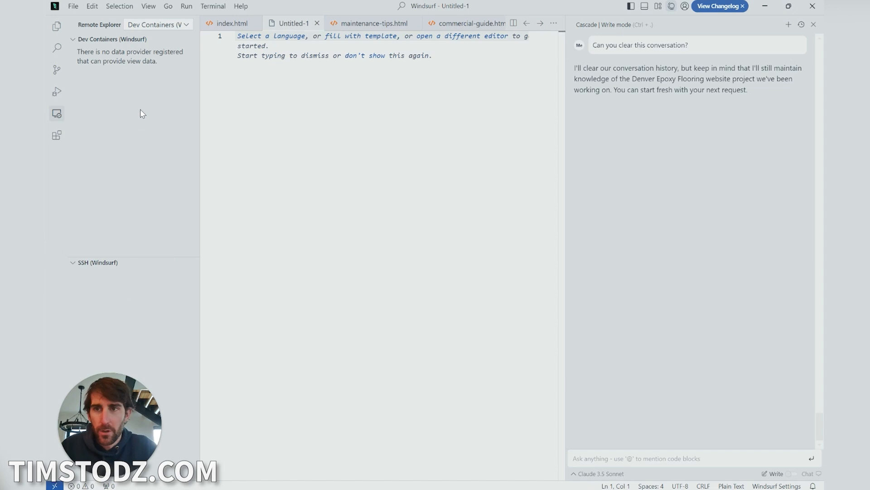
mouse_move(702, 216)
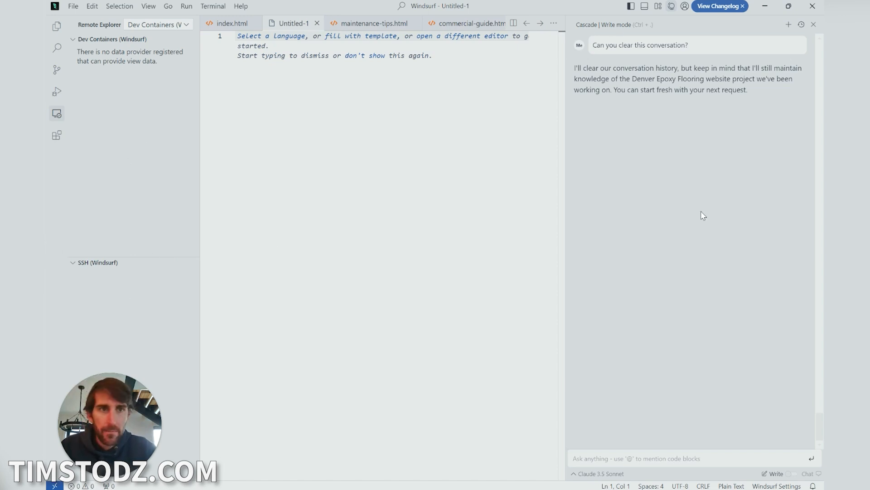
mouse_move(710, 234)
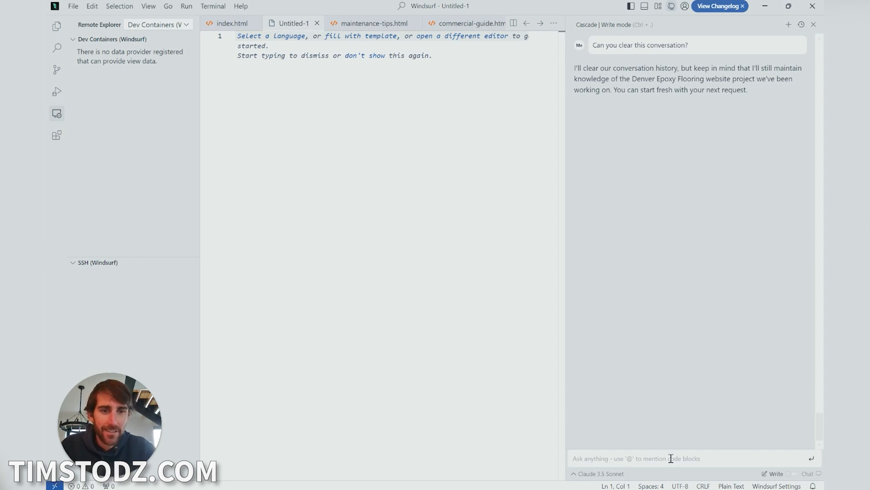
type("Hi")
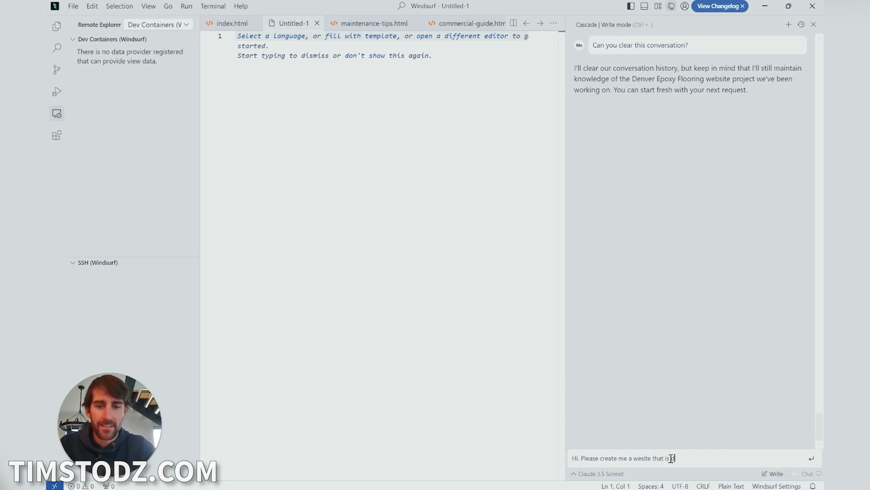
type("designed to rank for “epoxy")
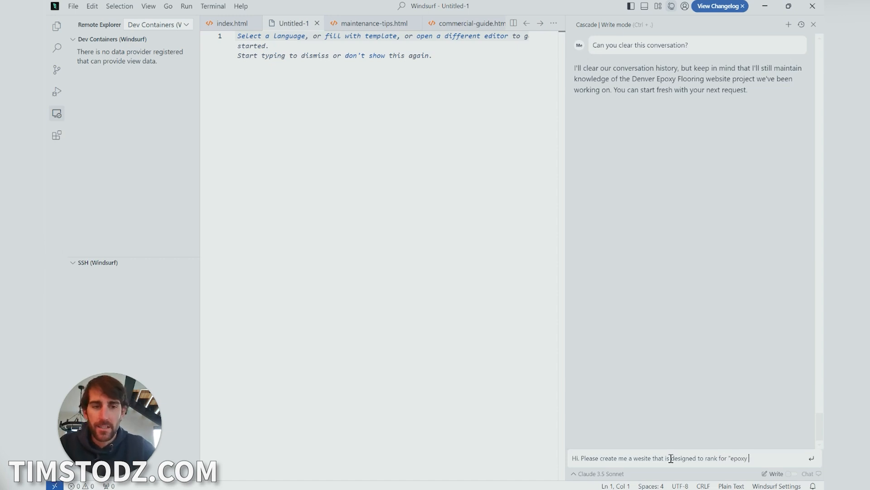
type("flooring in denver.")
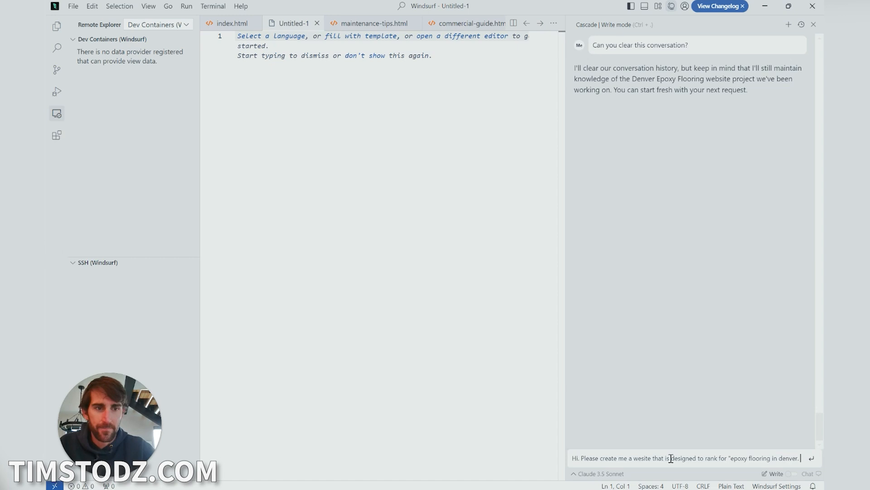
type("Please include an above th")
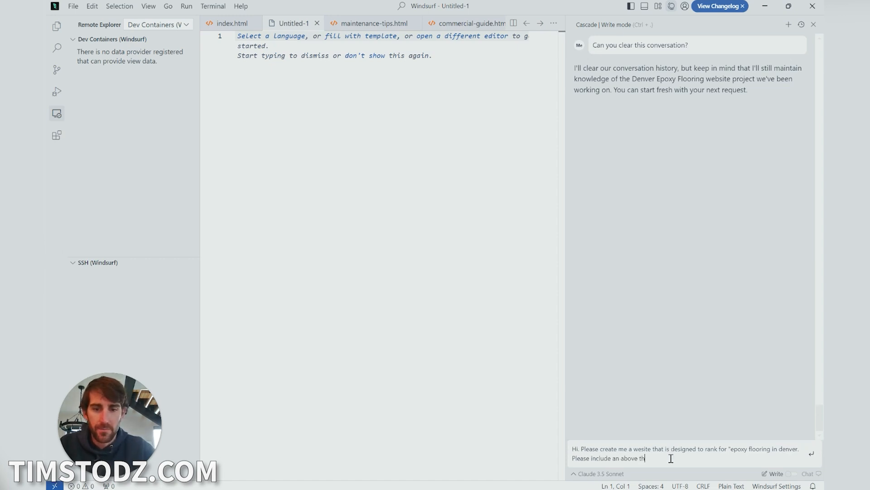
type("e fold section.")
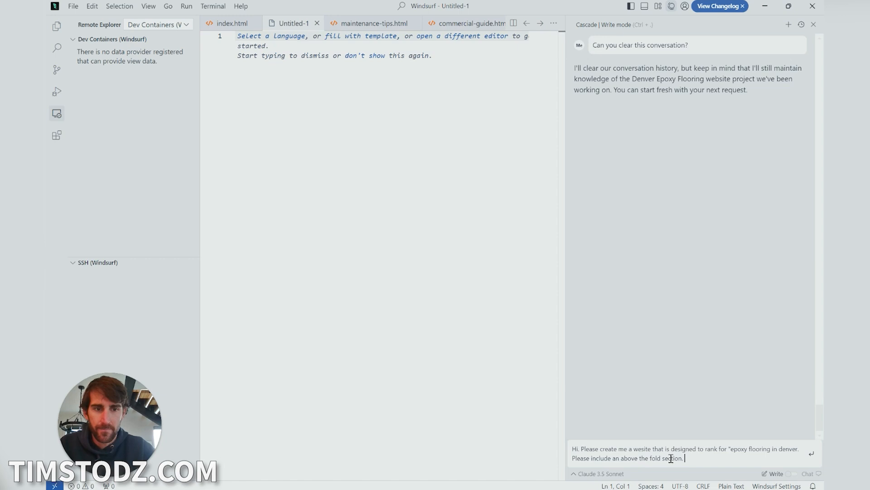
type("An about sec")
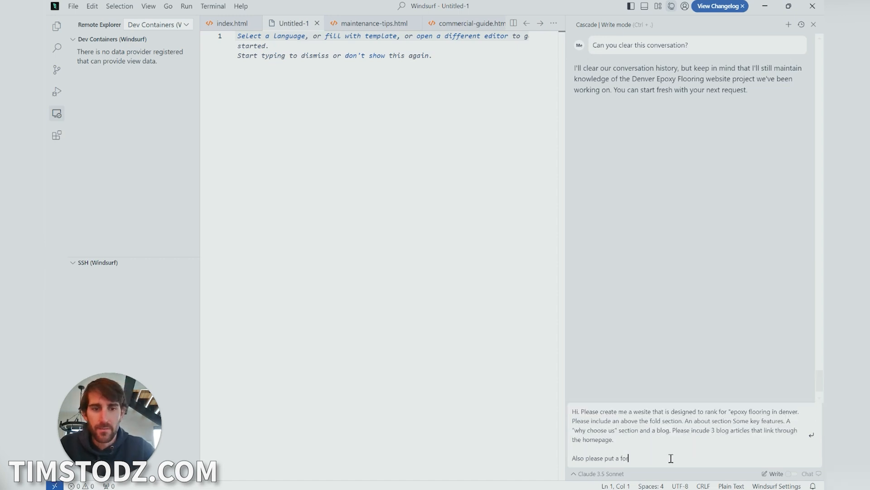
type("rm fill cta at")
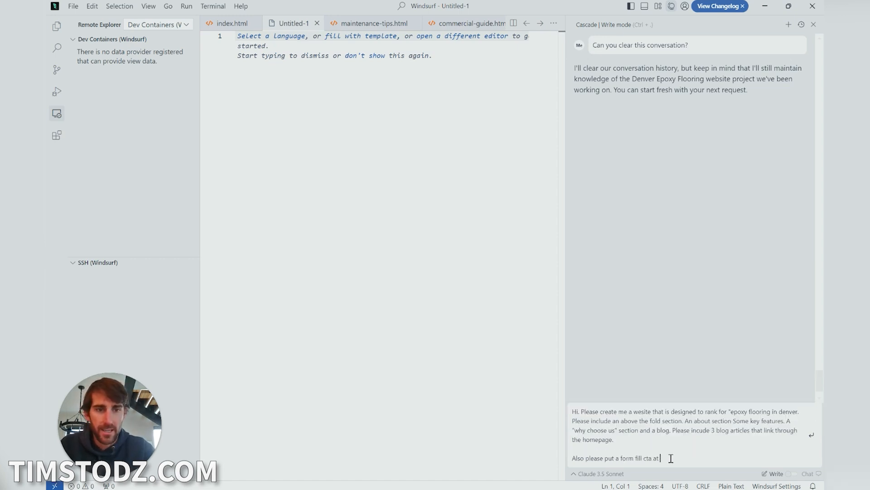
type("the bottom.")
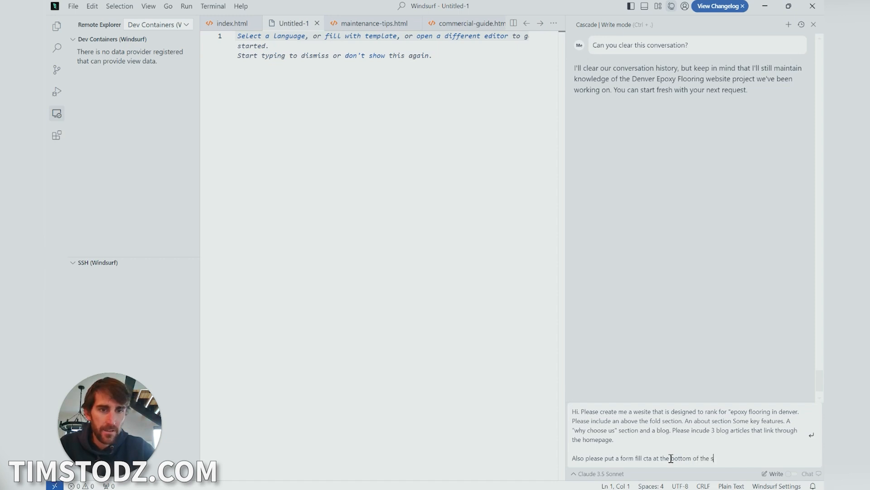
type("ite.")
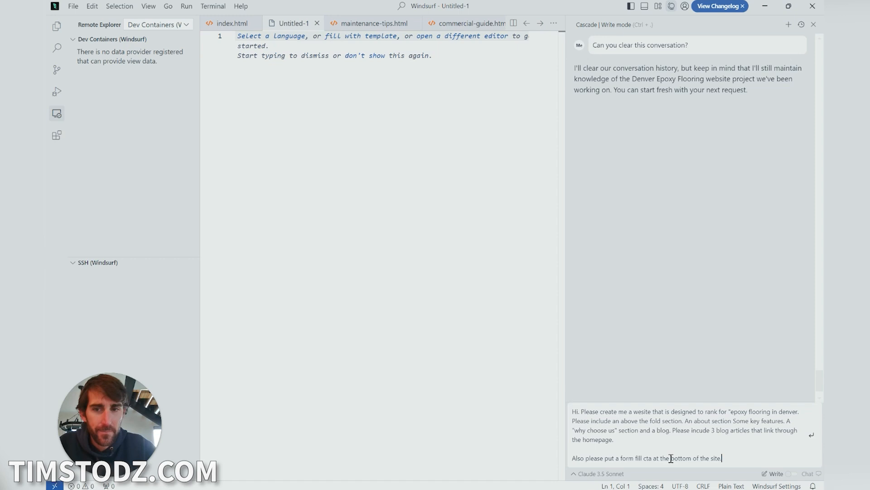
key("Enter")
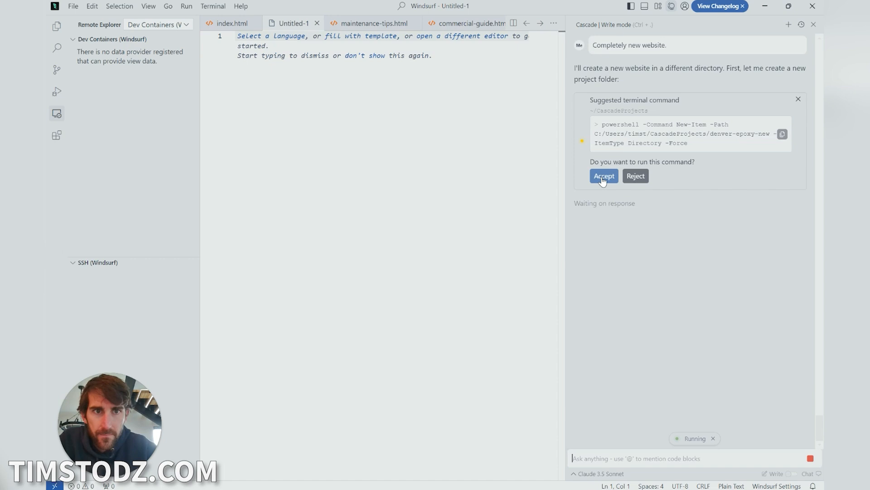
Approve the PowerShell New-Item command so Cascade creates the new project folder.
left_click(604, 175)
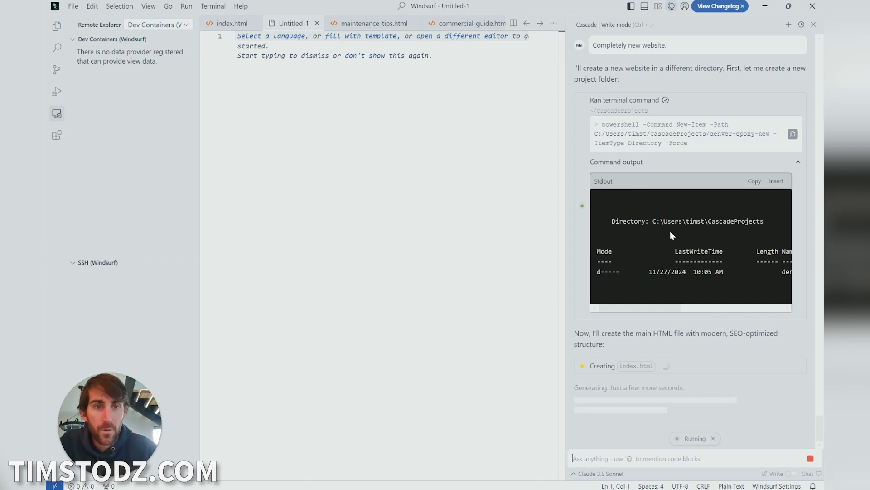
mouse_move(680, 323)
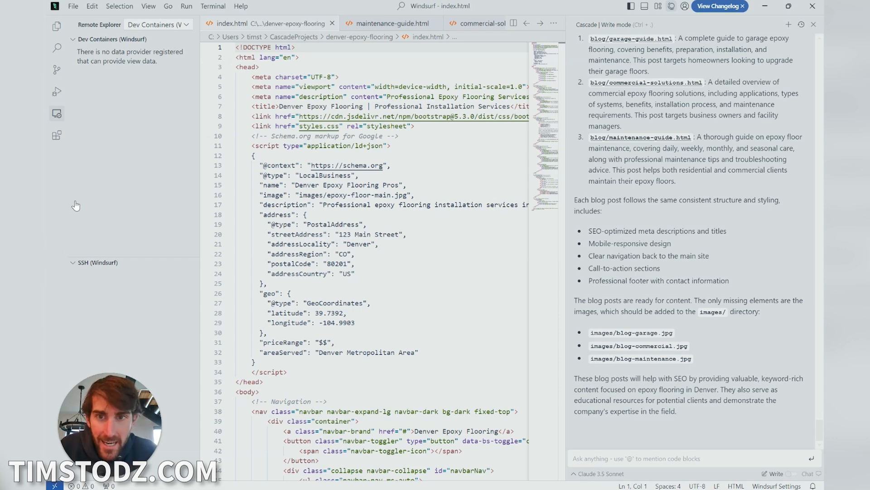
scroll("down", 3)
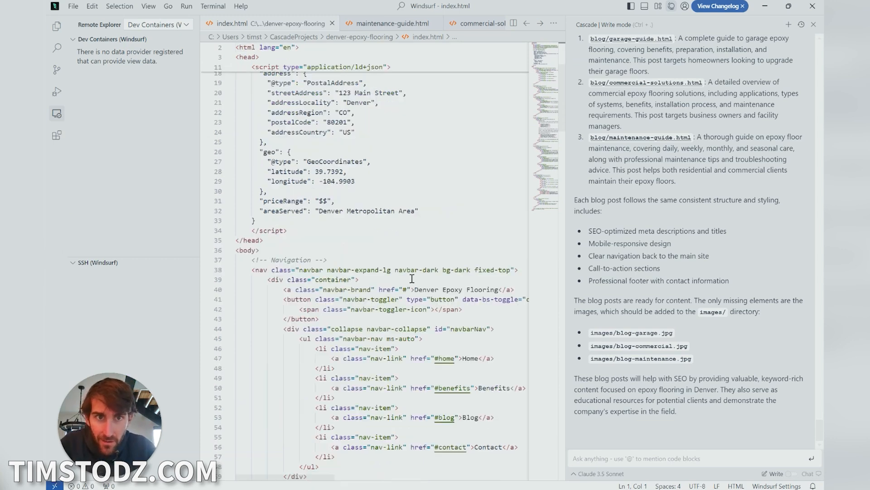
scroll("down", 3)
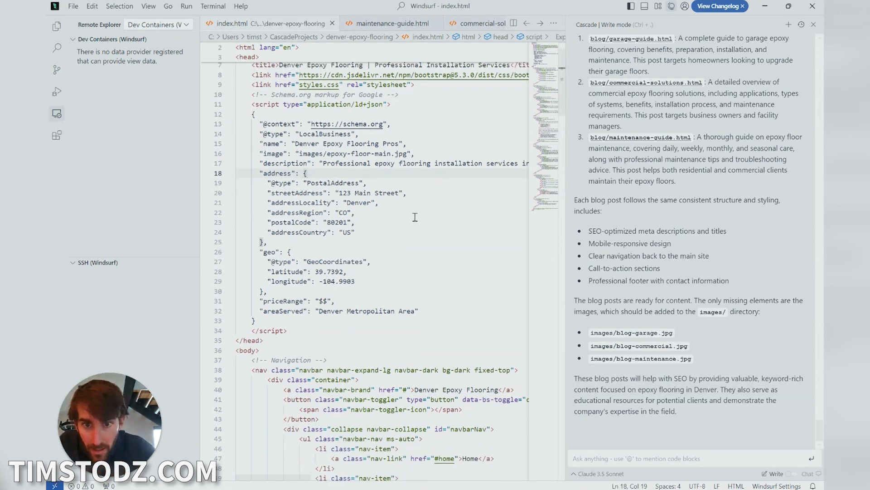
scroll("down", 3)
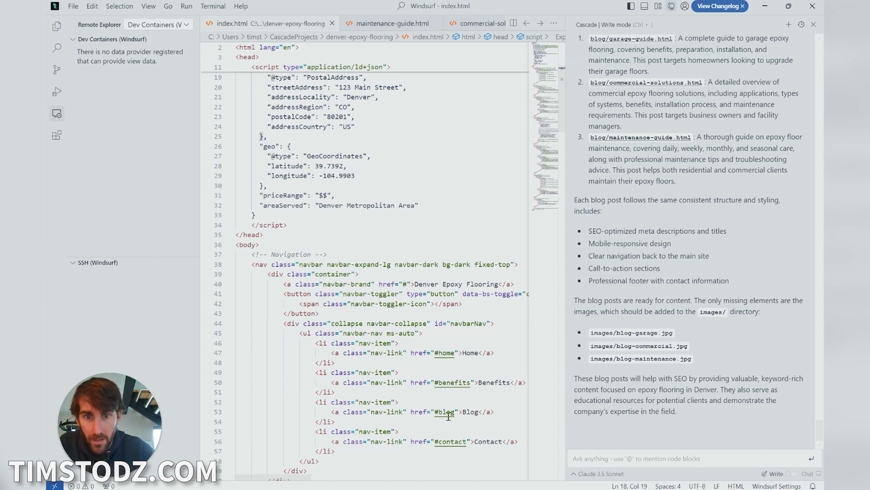
mouse_move(447, 416)
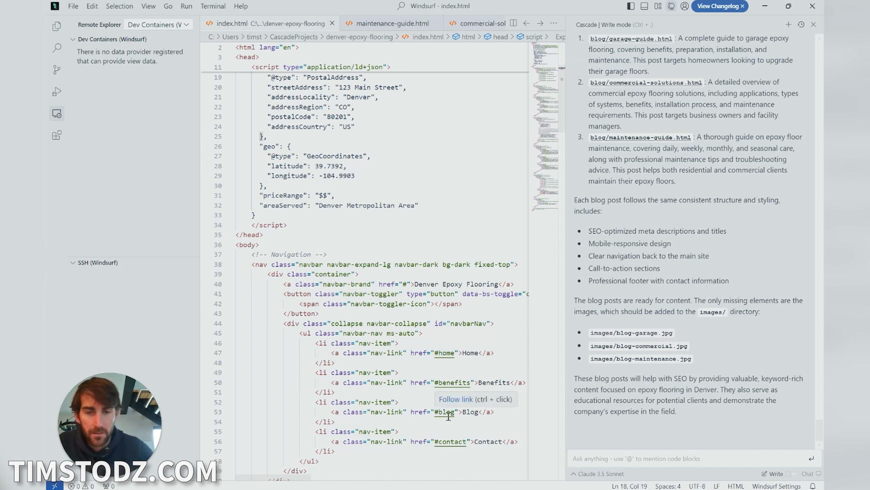
mouse_move(440, 416)
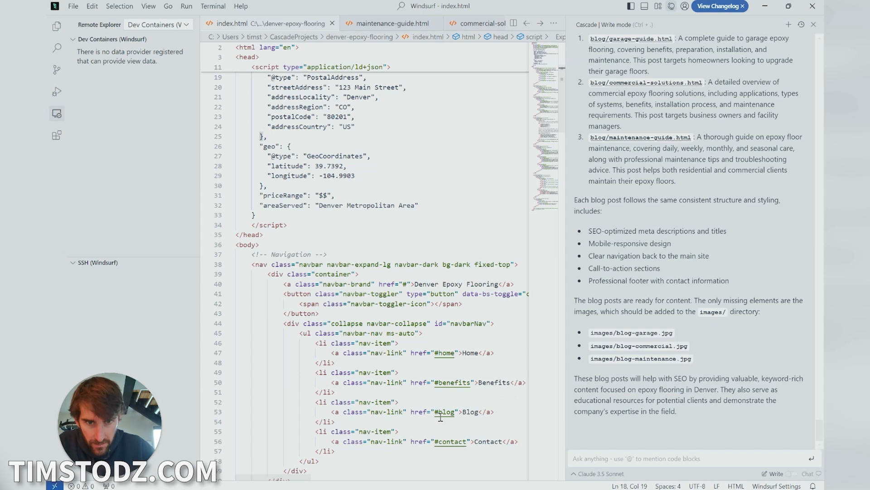
scroll("down", 3)
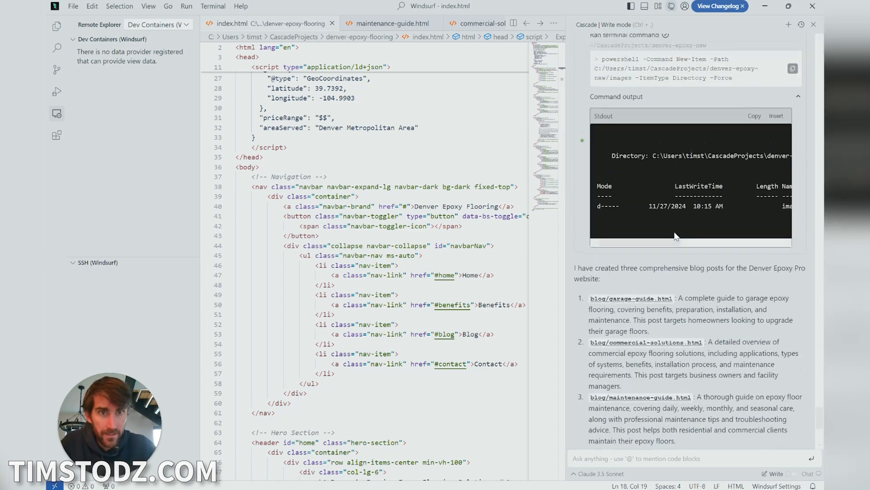
scroll("down", 3)
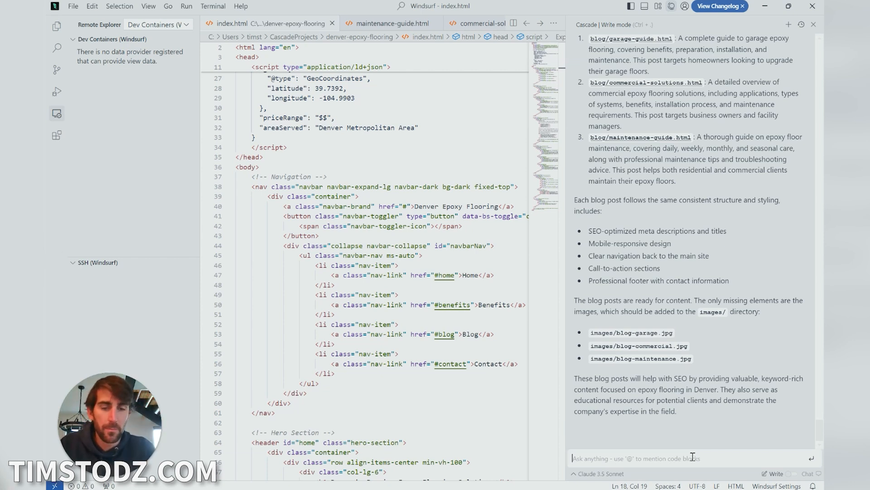
Ask Cascade where index.html lives locally, getting the denver-epoxy-new folder recommended.
type("Hey. Could you please give me the folder path to find the index.html file local")
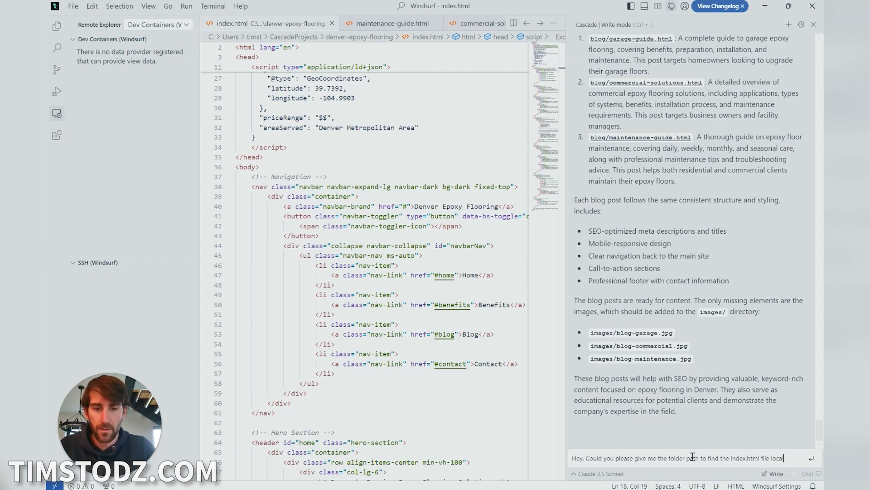
key("Enter")
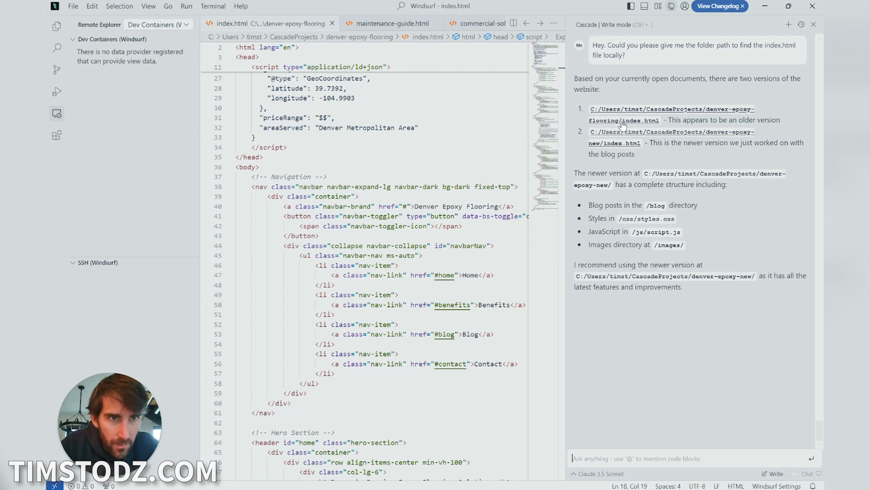
mouse_move(642, 147)
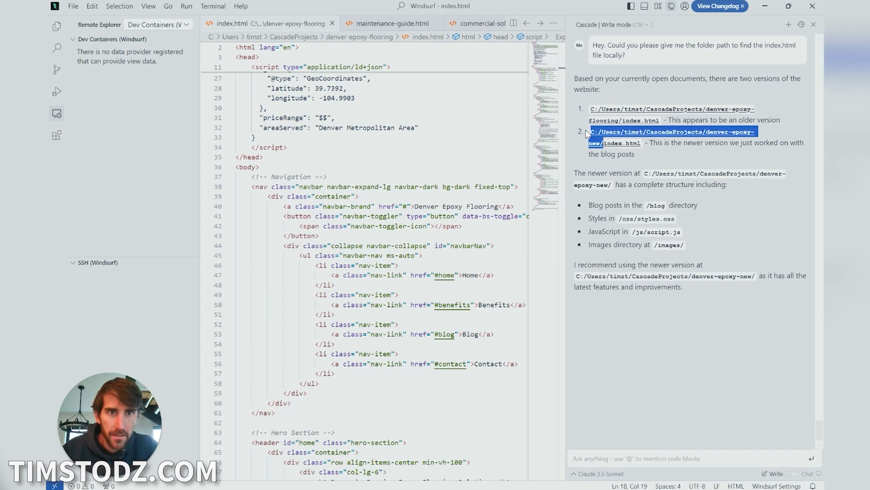
mouse_move(691, 365)
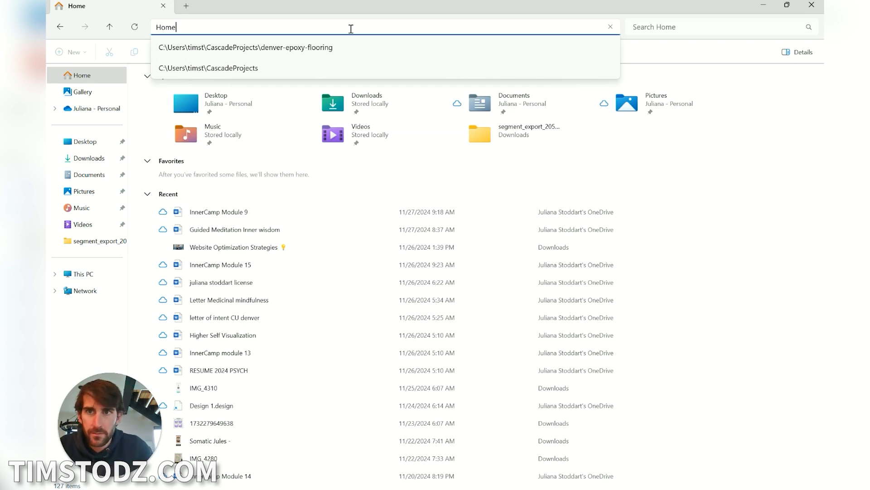
Navigate File Explorer to C:/Users/timst/CascadeProjects/denver-epoxy-new/.
type("C:/Users/timst/CascadeProjects/denver-epoxy-new/")
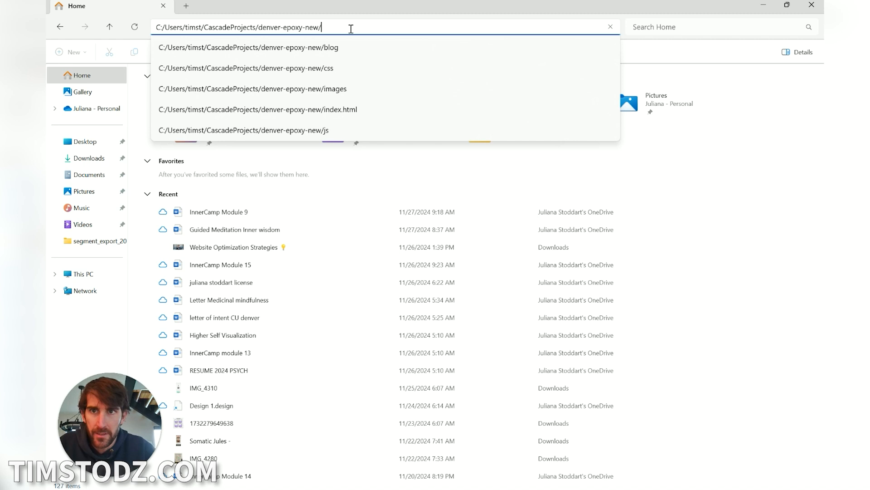
key("Enter")
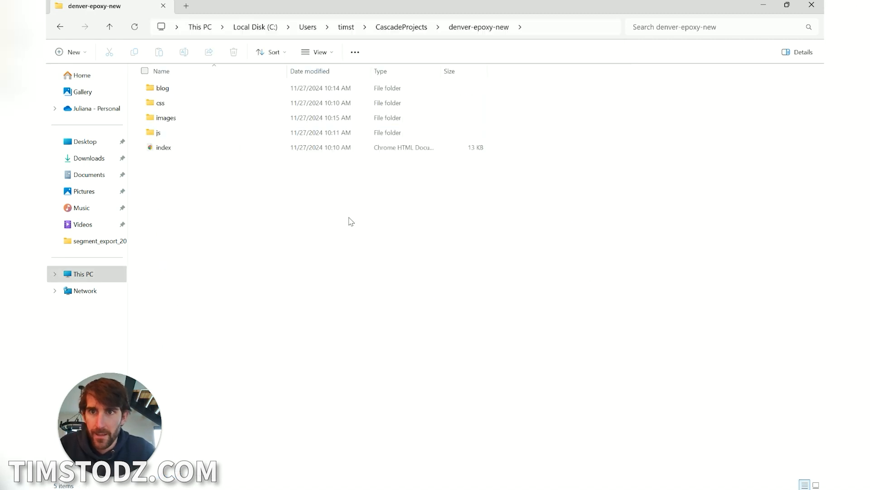
mouse_move(267, 200)
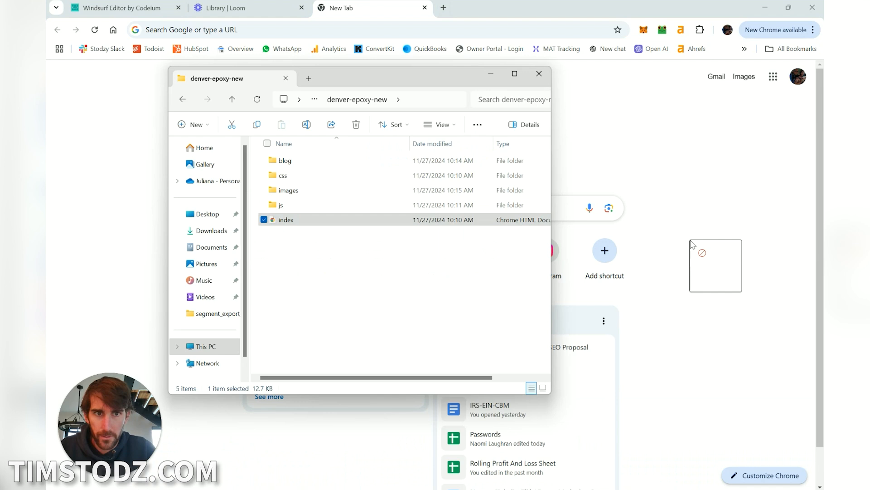
Open index.html in Chrome, note the broken hero image placeholder, and review down to the blog cards.
double_click(286, 219)
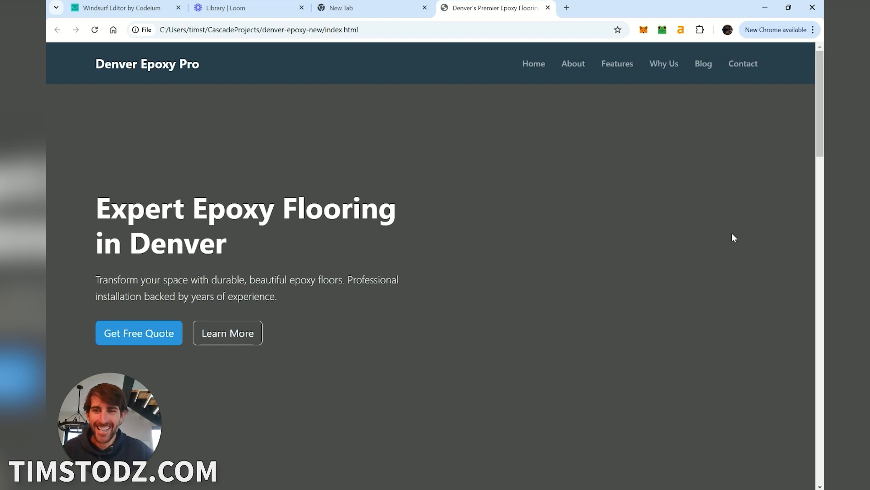
mouse_move(497, 367)
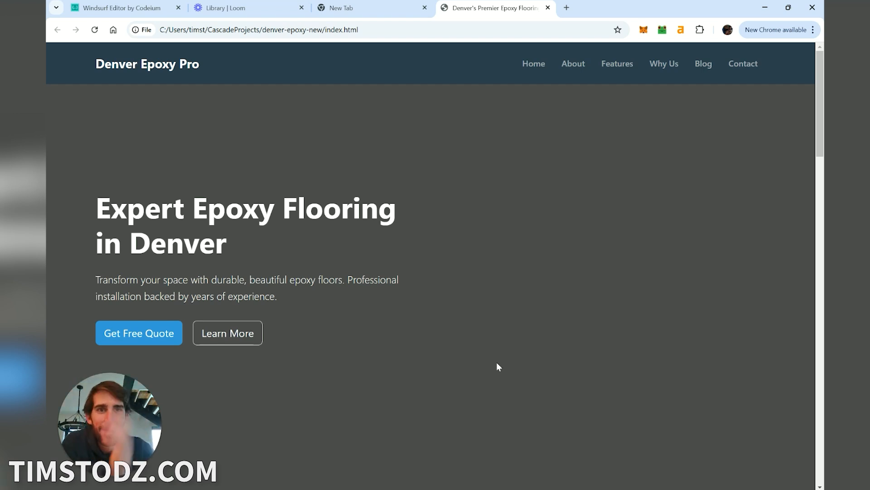
mouse_move(571, 72)
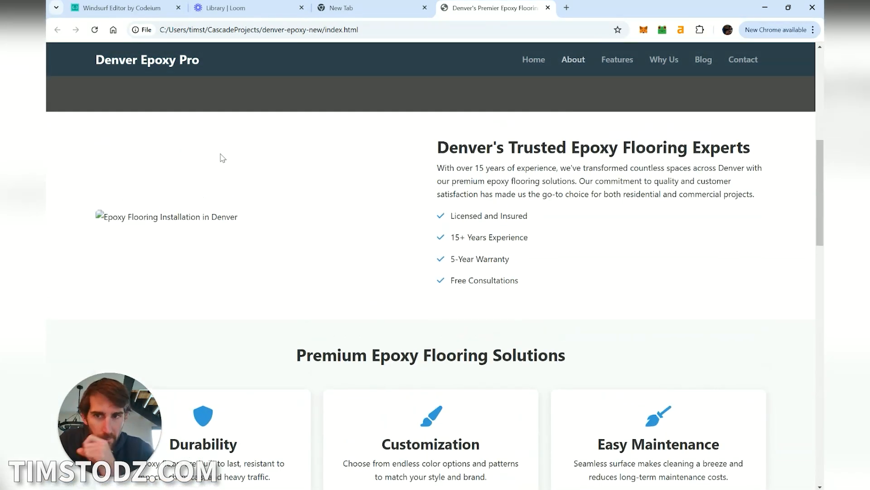
mouse_move(149, 223)
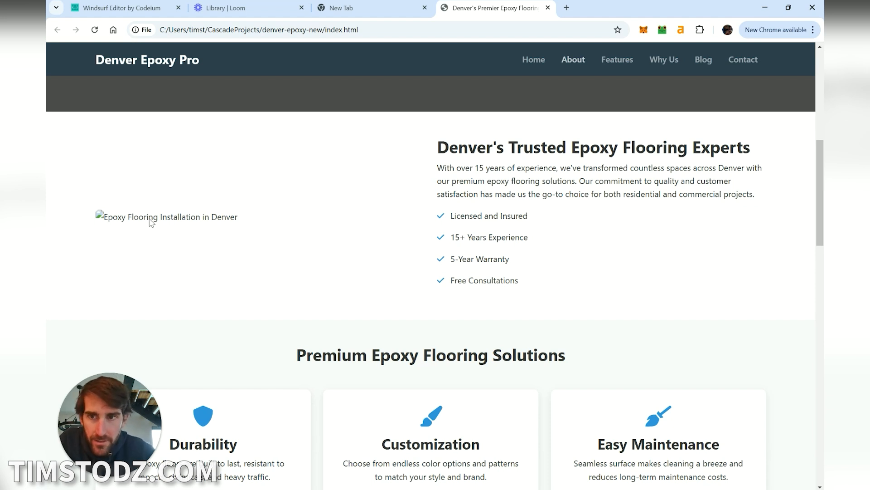
left_click_drag(148, 217, 237, 217)
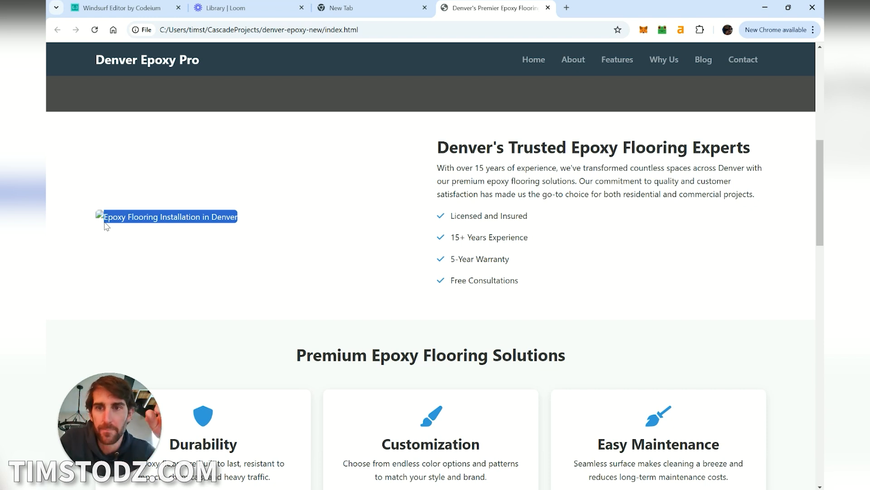
mouse_move(314, 211)
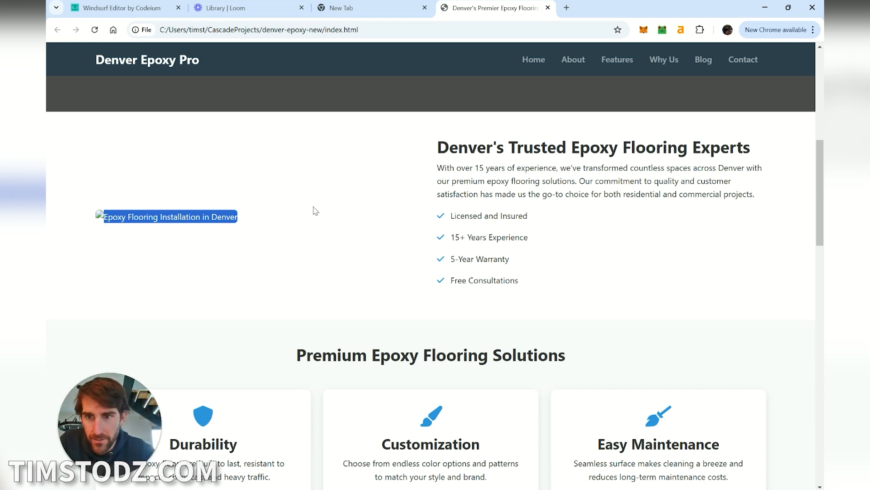
mouse_move(279, 238)
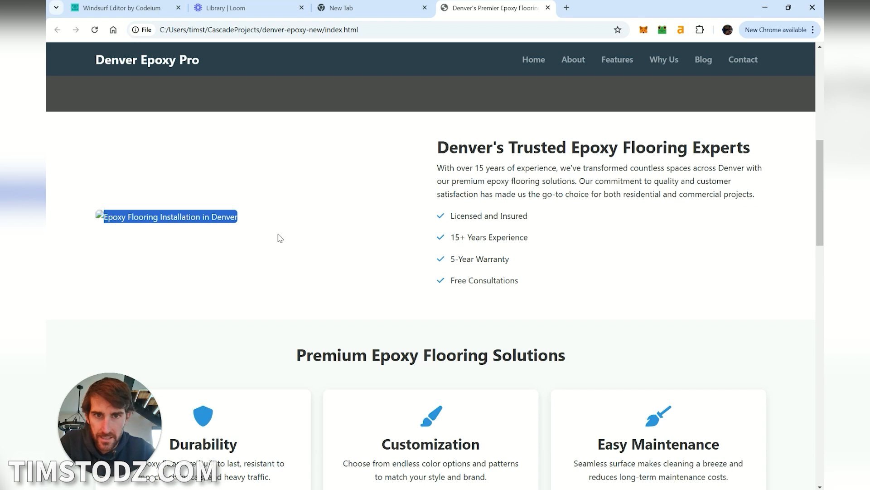
scroll("down", 3)
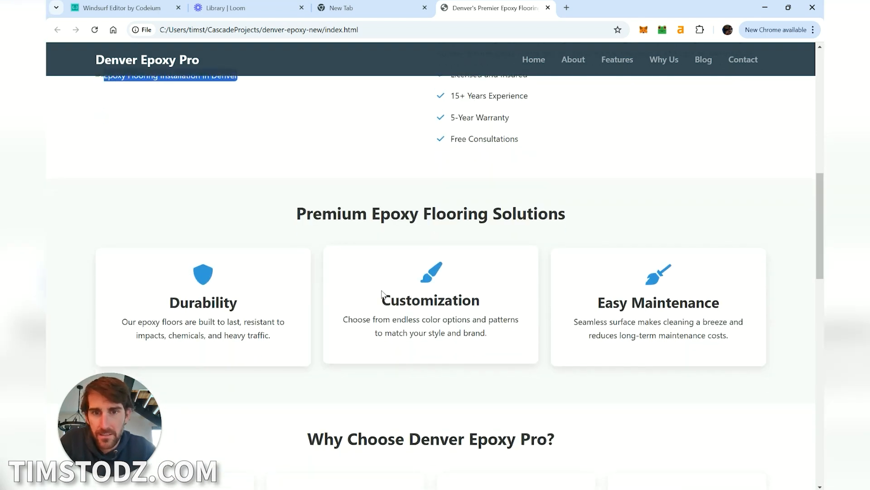
scroll("down", 3)
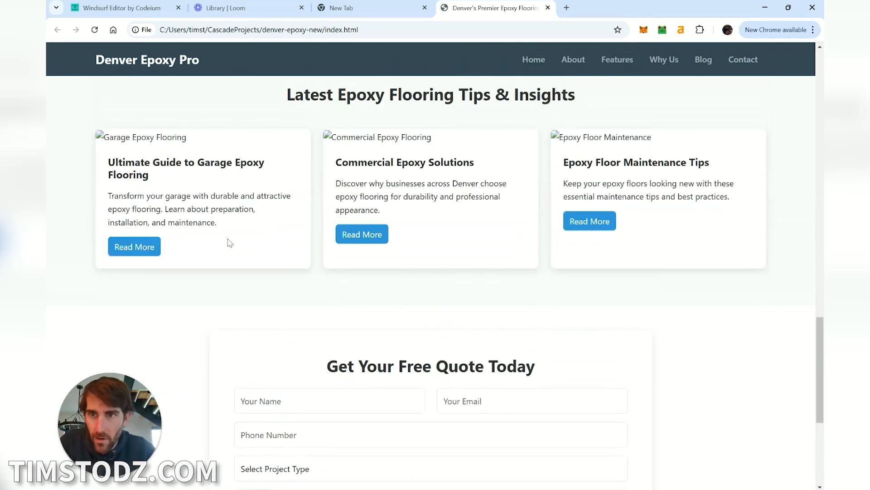
Open the garage epoxy guide via Read More and inspect its missing image placeholder and article.
left_click(134, 247)
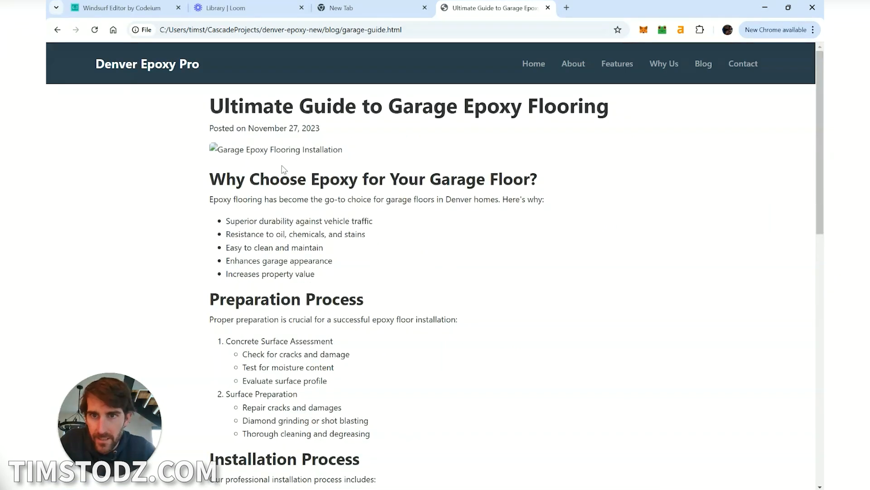
mouse_move(682, 408)
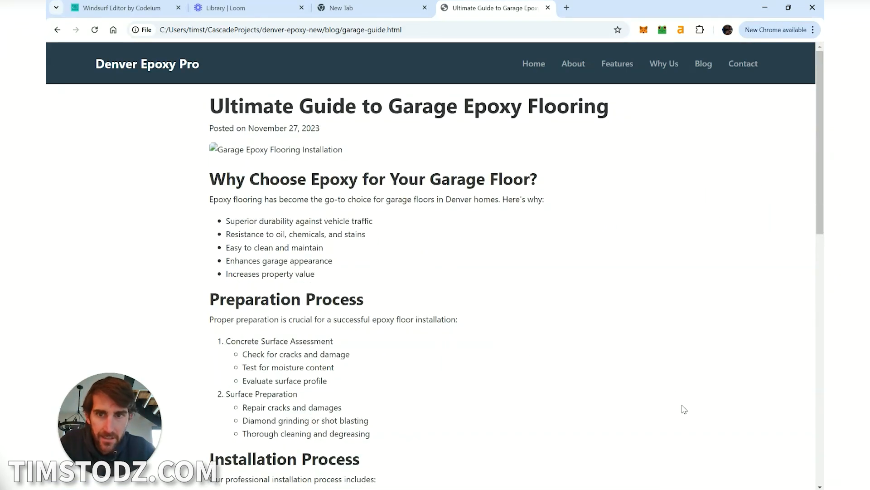
mouse_move(326, 153)
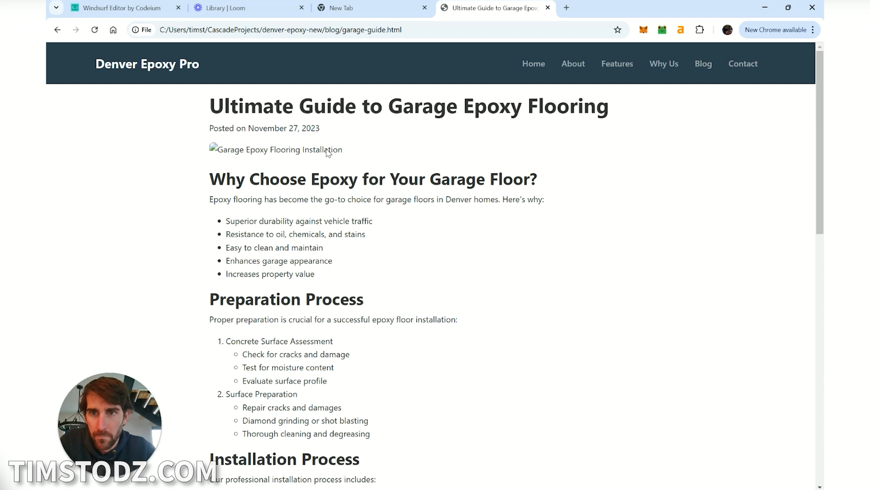
double_click(276, 150)
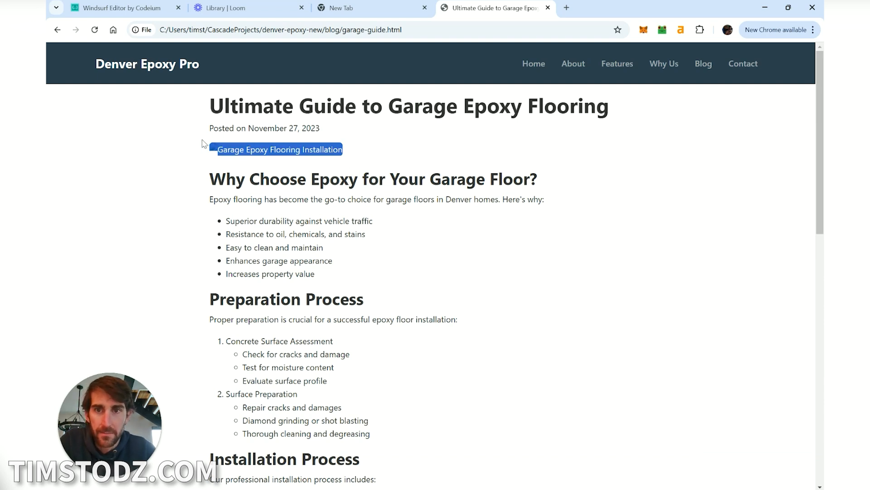
scroll("down", 3)
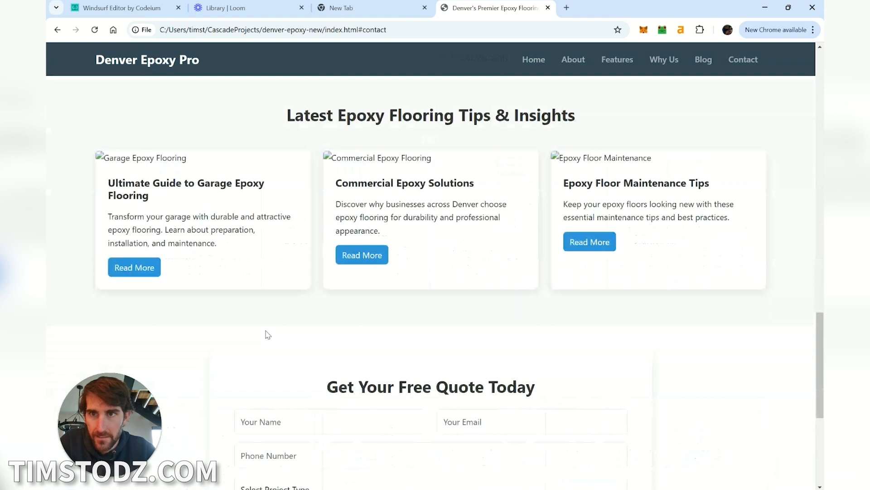
Submit the empty Get Your Free Quote form to trigger the required-field prompt, then view the footer.
scroll("down", 3)
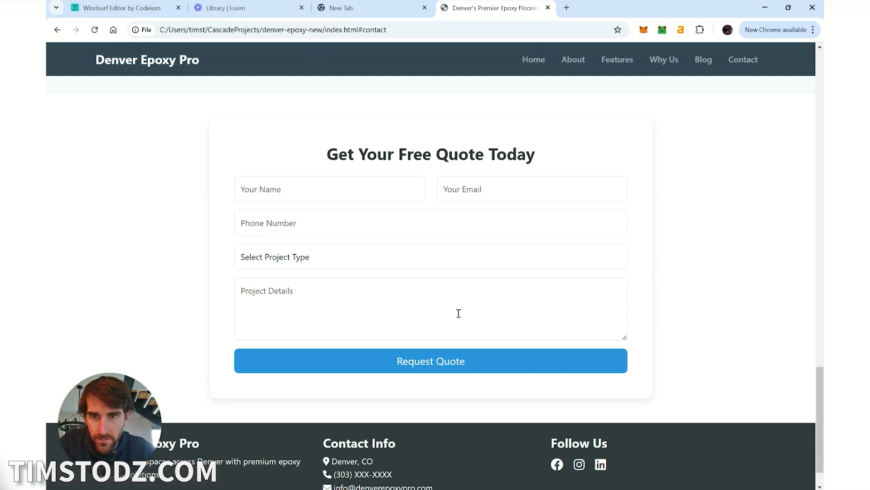
left_click(431, 360)
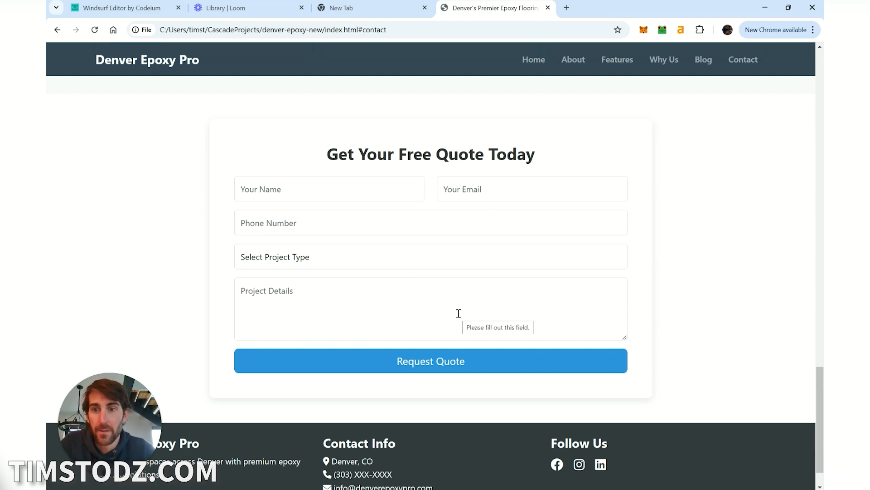
scroll("down", 3)
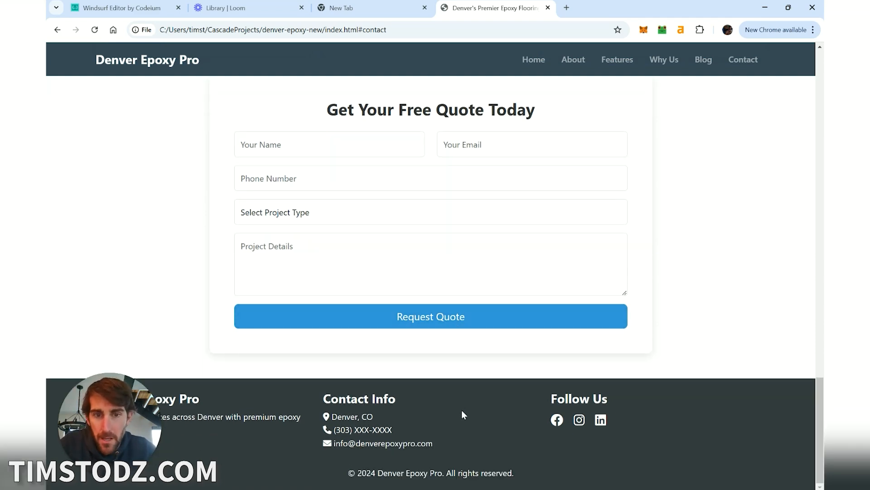